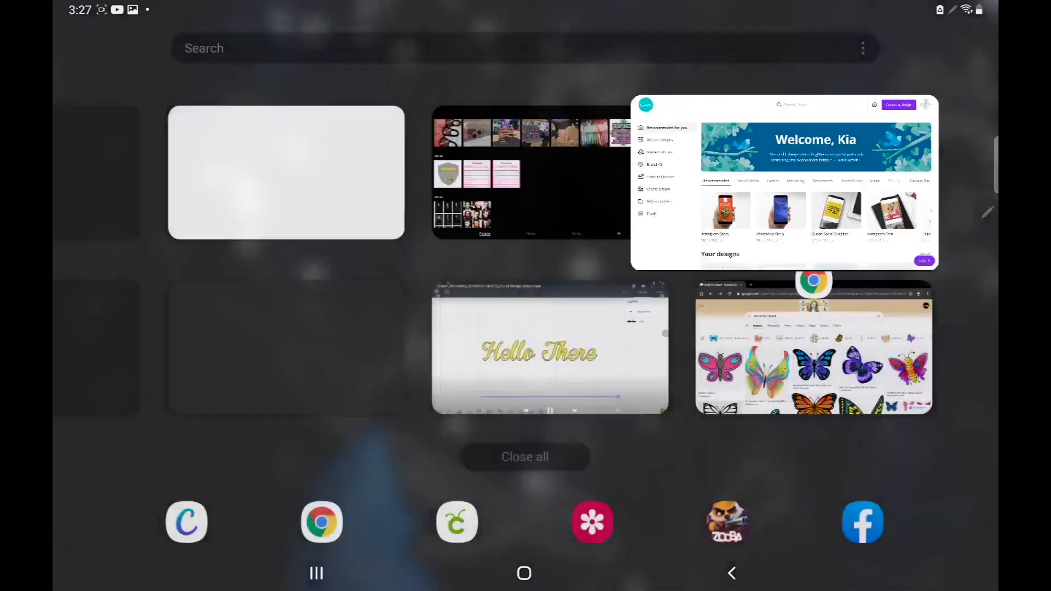
# Step: Download the blue and purple butterfly clipart image from the Chrome search results
pyautogui.click(813, 347)
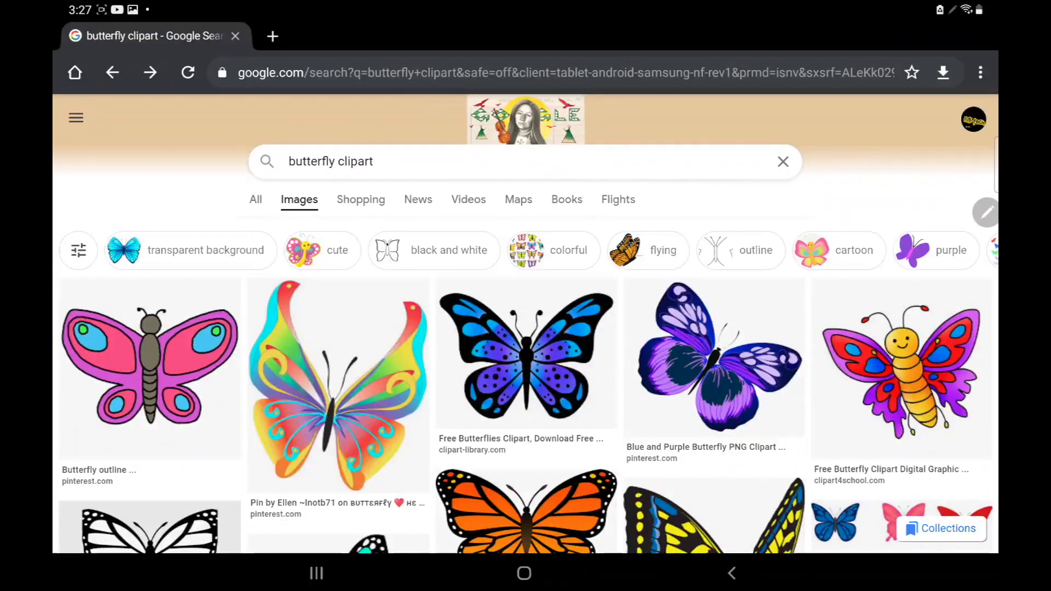
pyautogui.click(526, 354)
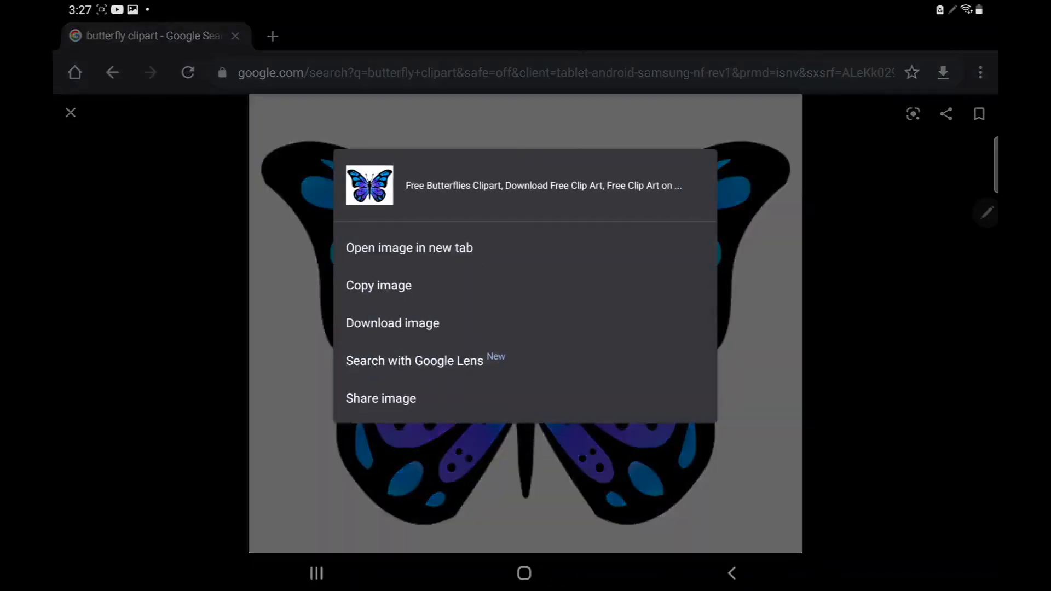
pyautogui.click(392, 322)
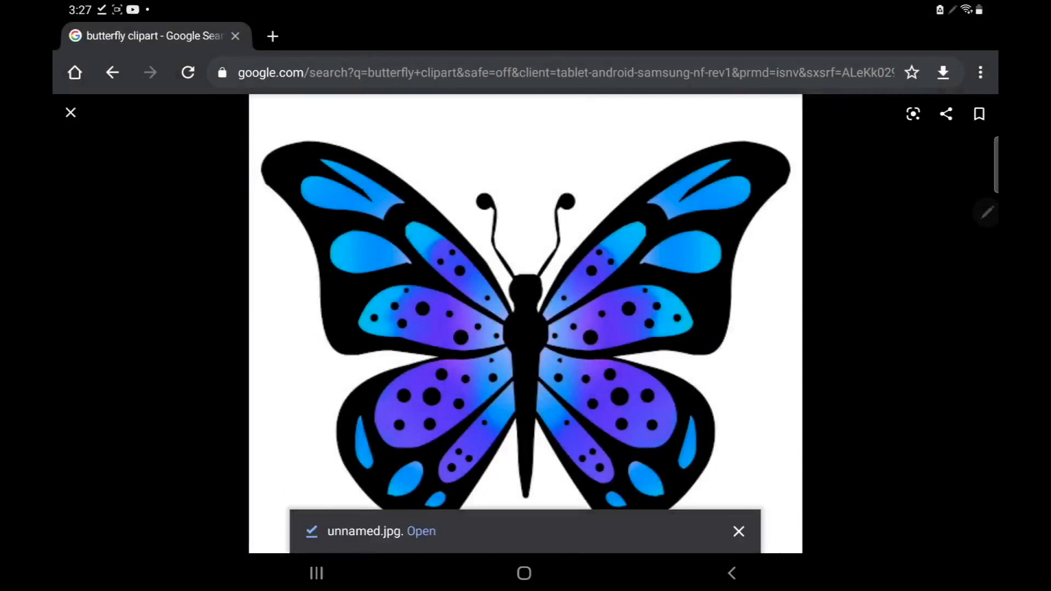
# Step: View the downloaded butterfly in the image viewer, leave it and bring up recent apps
pyautogui.click(420, 531)
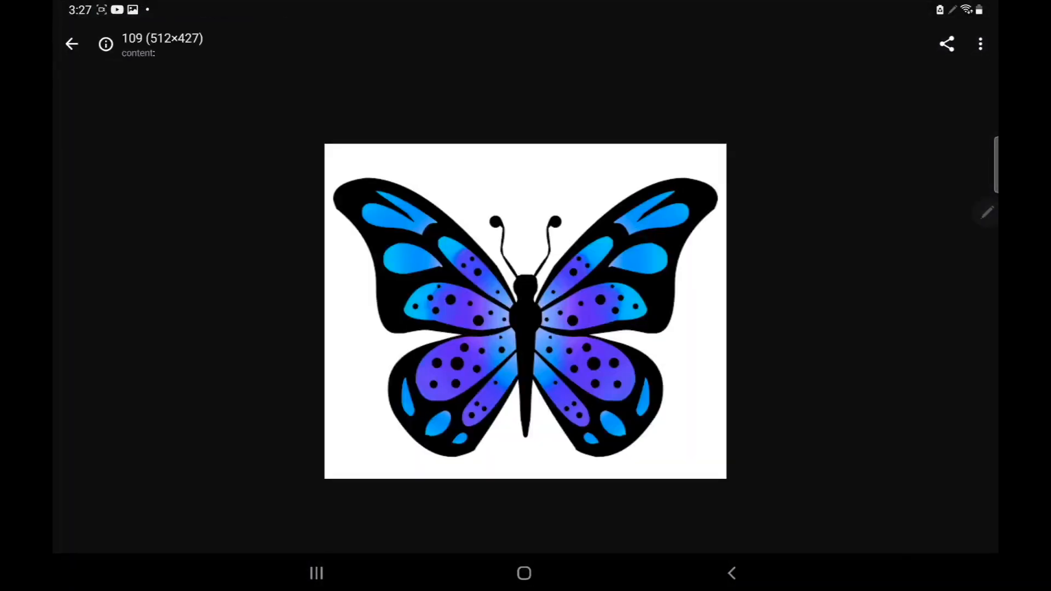
pyautogui.click(980, 44)
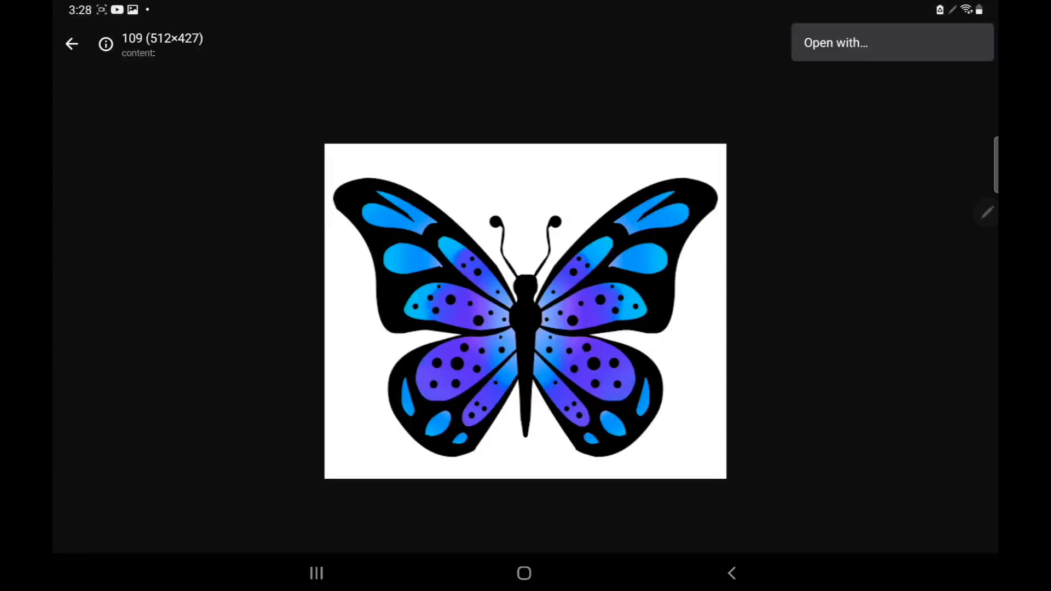
pyautogui.click(836, 43)
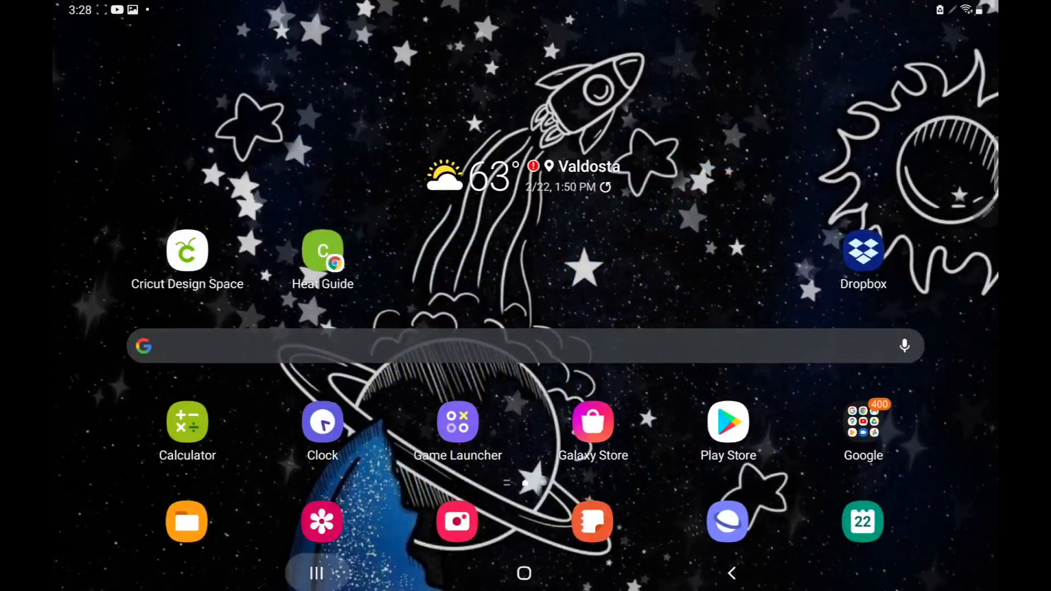
pyautogui.click(315, 573)
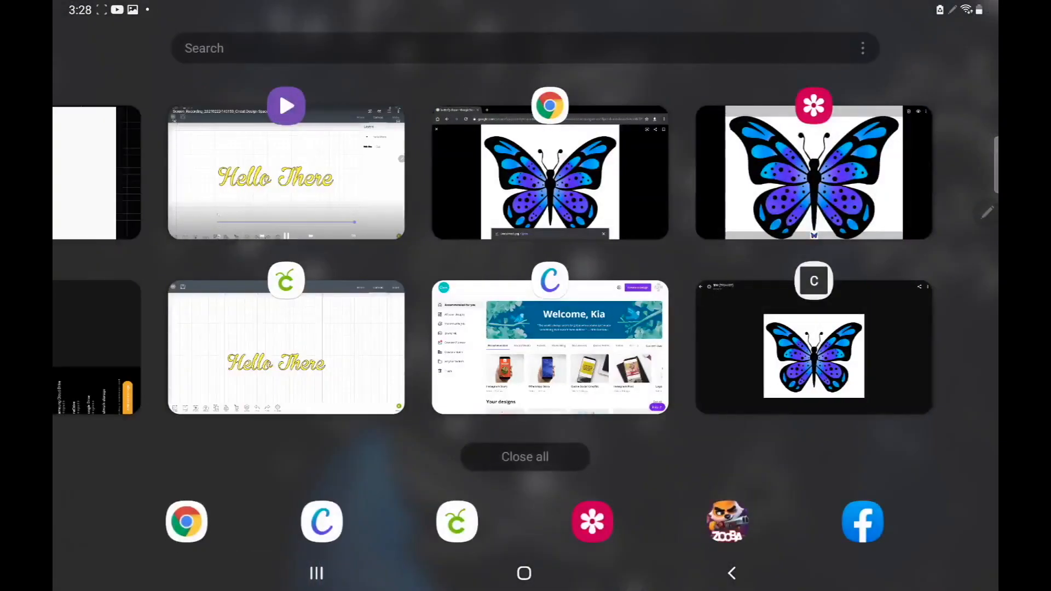
# Step: Switch to Canva and start a new blank Instagram Post design
pyautogui.click(550, 346)
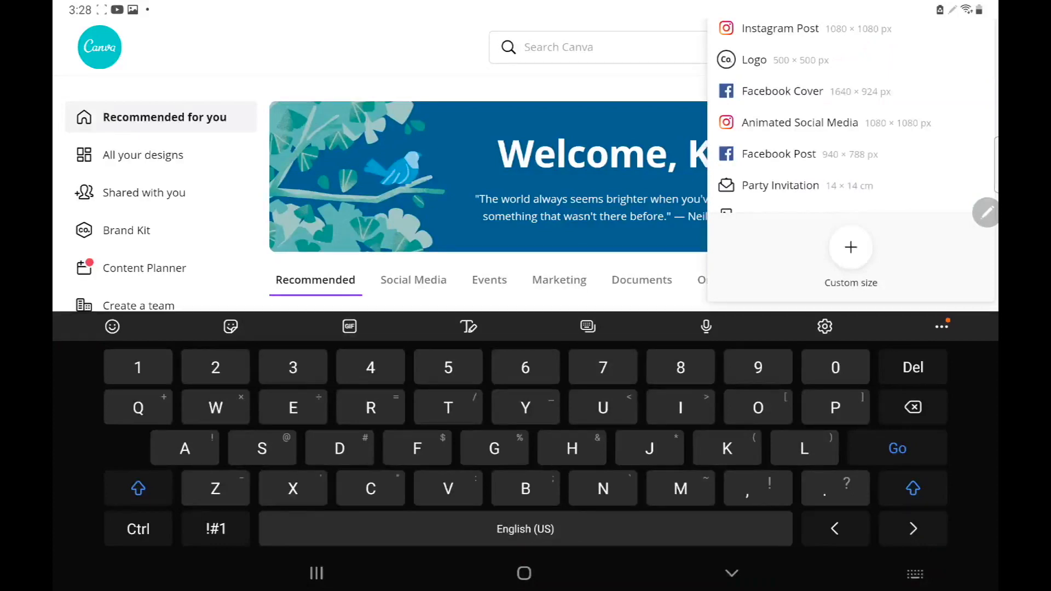
pyautogui.click(780, 28)
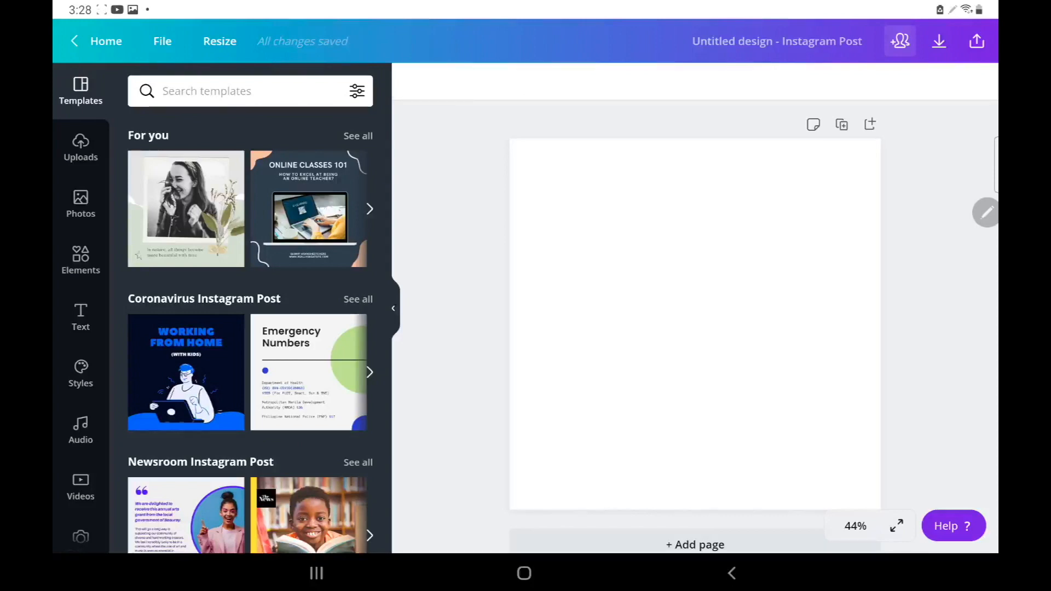
# Step: Upload the downloaded butterfly image and place it on the Instagram post canvas
pyautogui.click(80, 147)
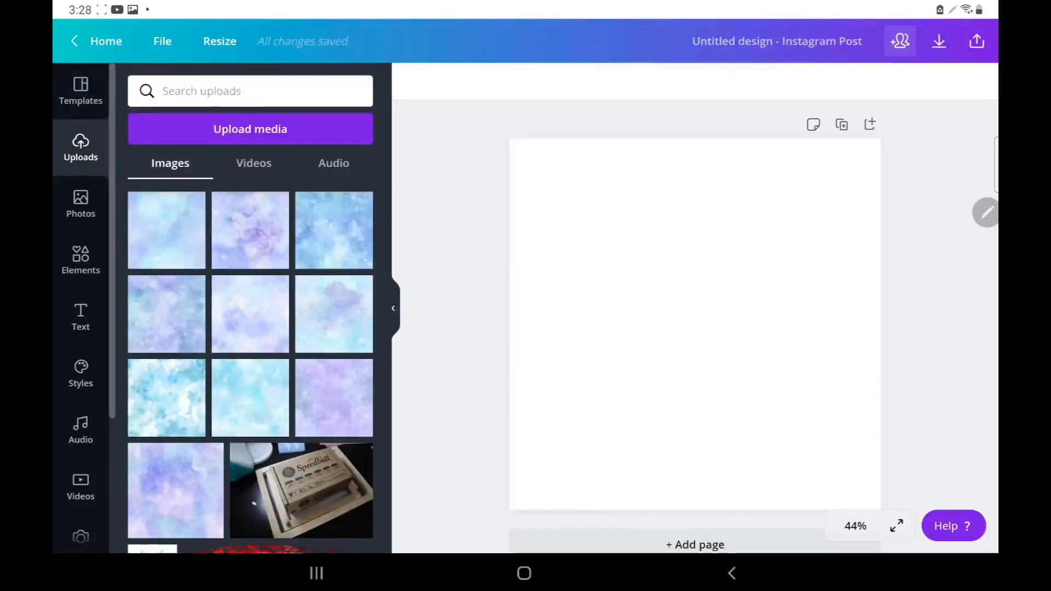
pyautogui.click(249, 129)
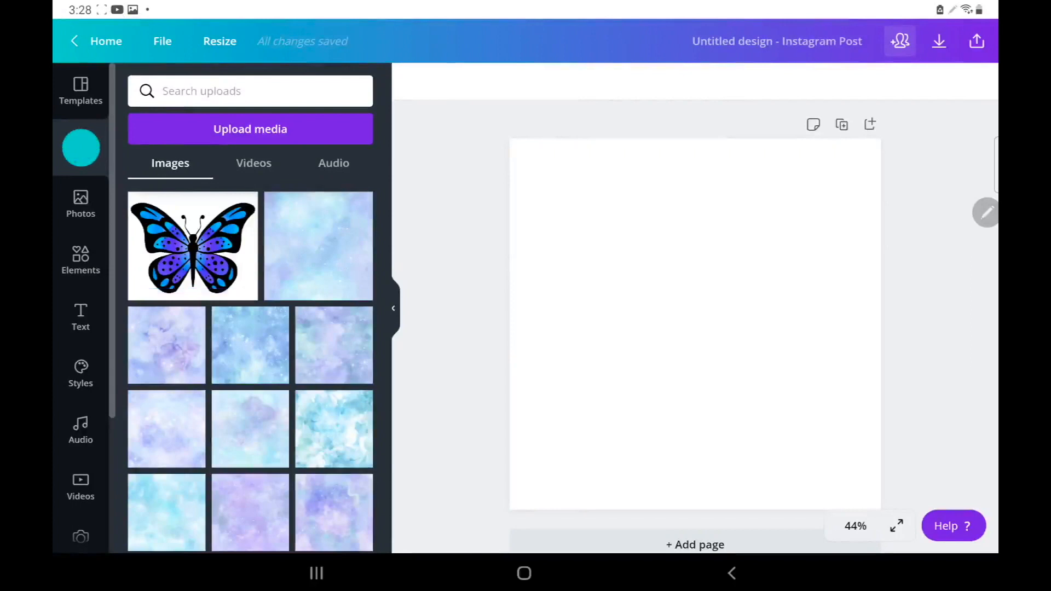
pyautogui.click(193, 246)
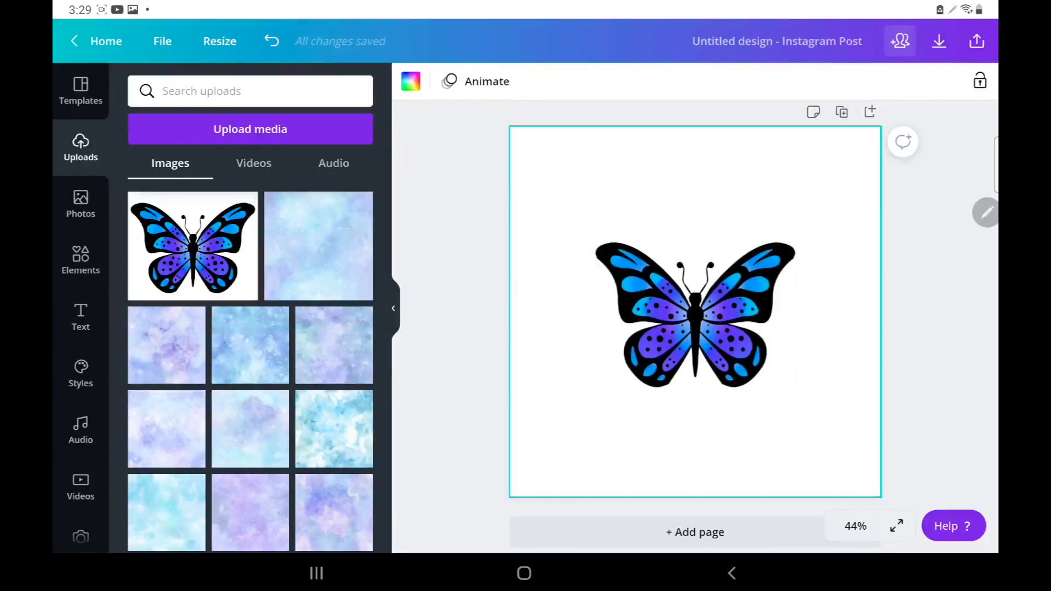
# Step: Try a blue page background, then settle on light grey from Default Colors
pyautogui.click(411, 81)
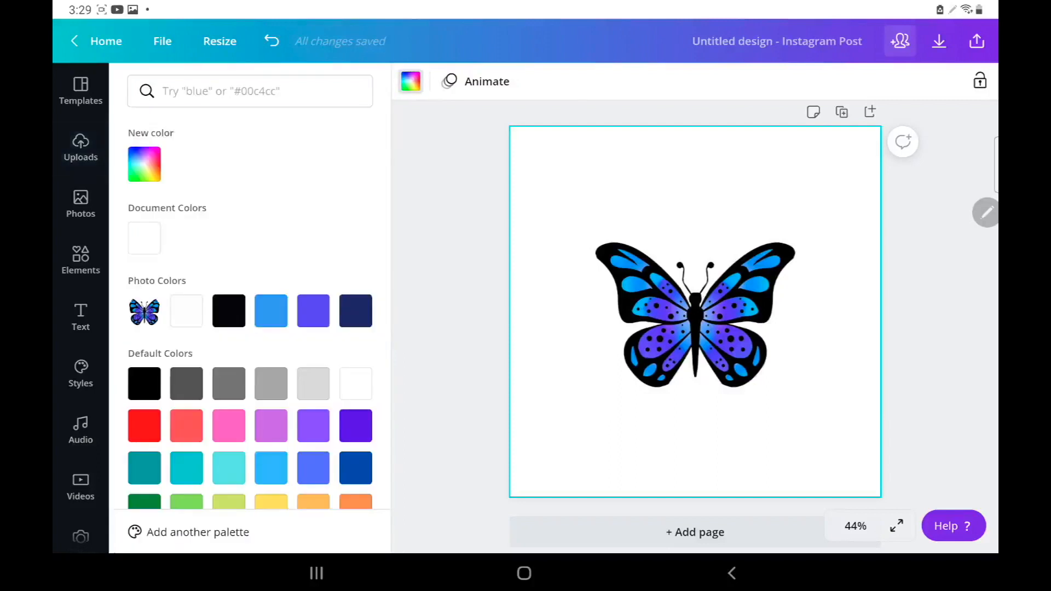
pyautogui.click(270, 309)
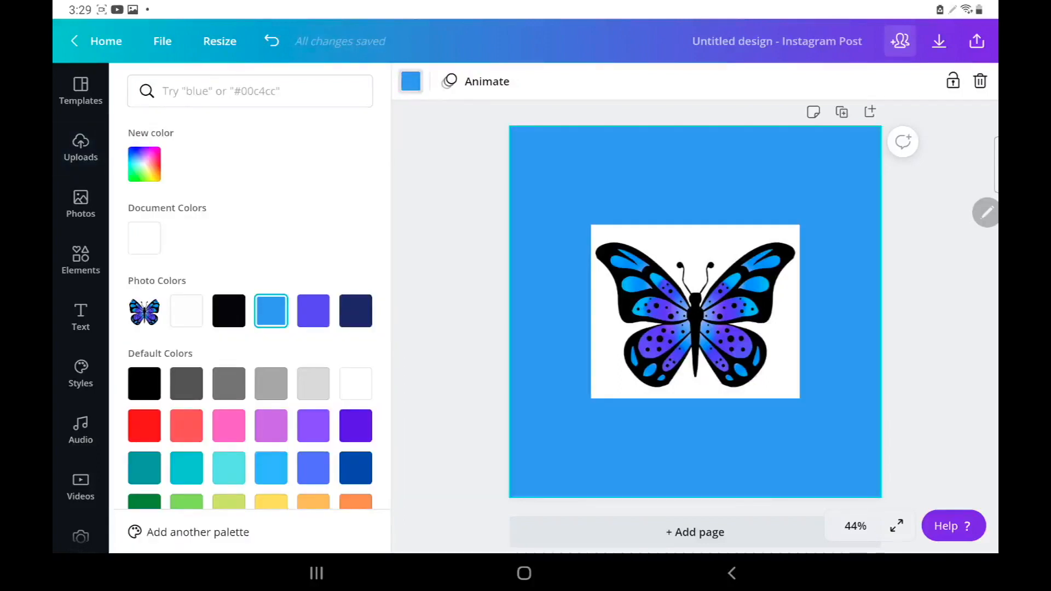
pyautogui.click(313, 383)
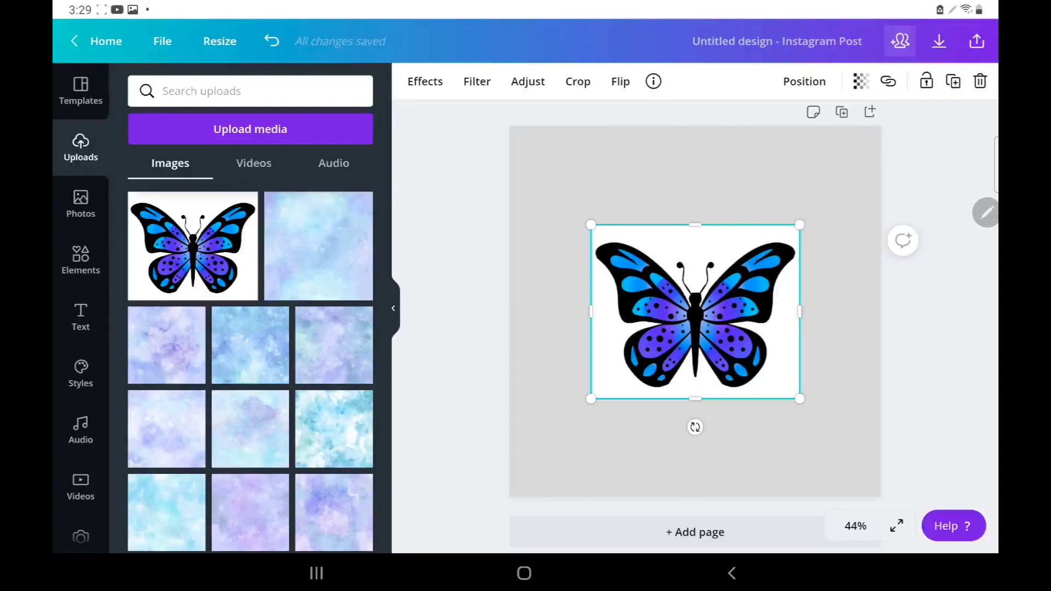
# Step: Remove the butterfly's white backing with Background Remover, then bring up recent apps
pyautogui.click(424, 81)
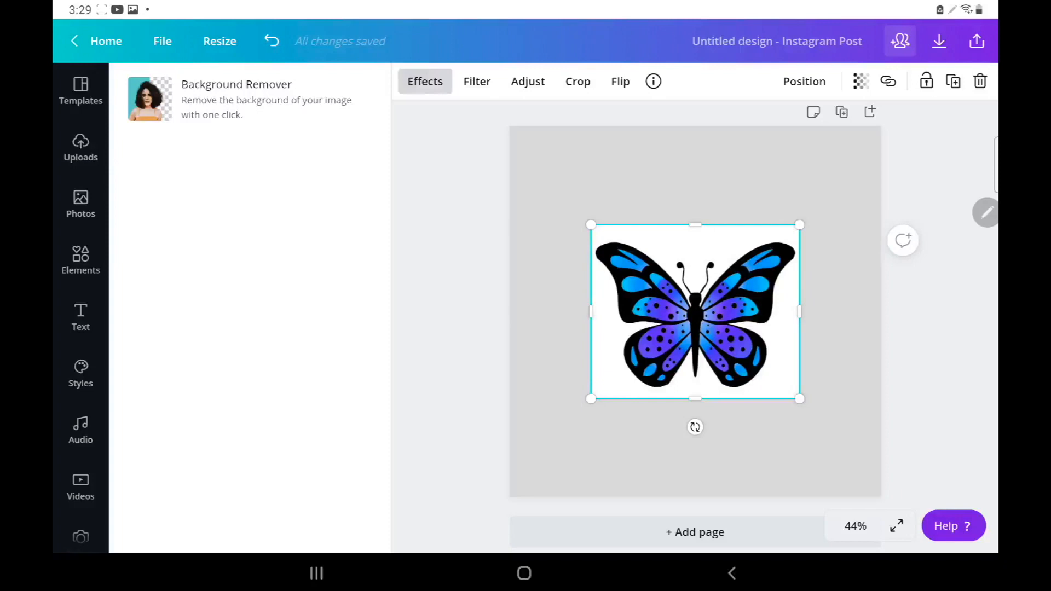
pyautogui.click(237, 98)
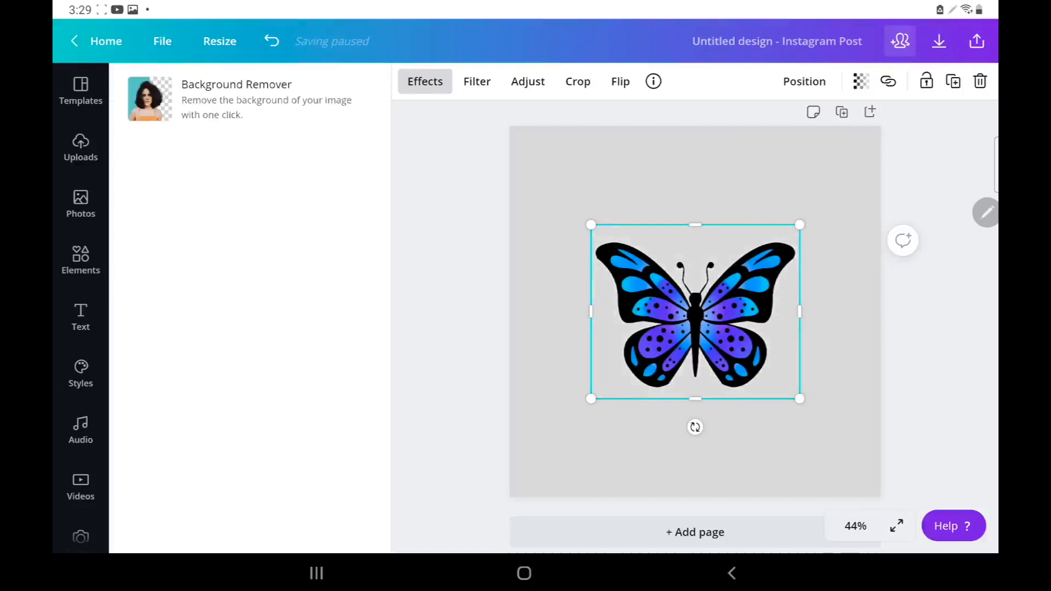
pyautogui.click(80, 145)
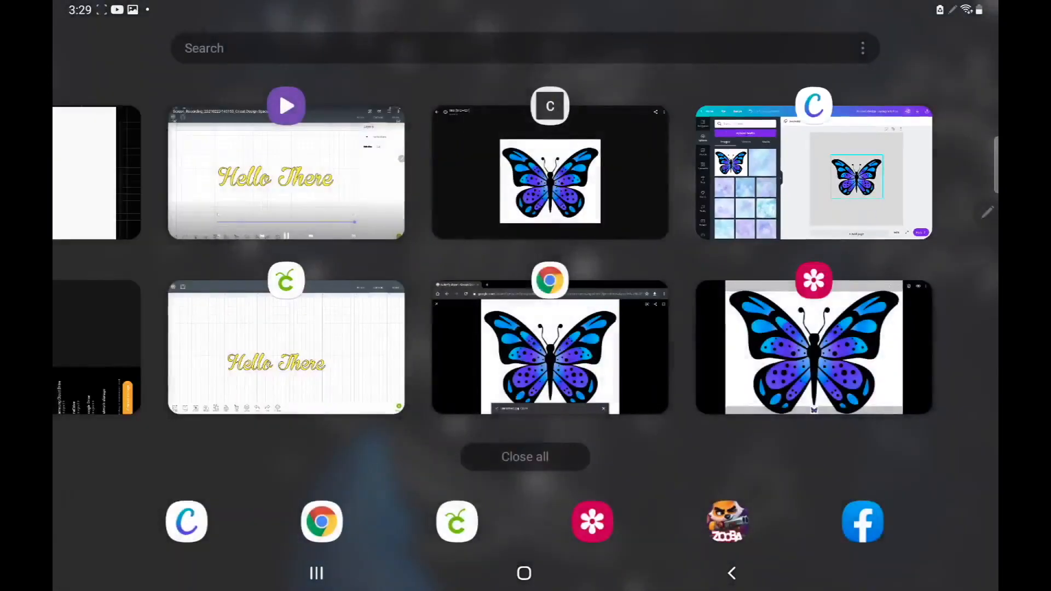
# Step: Return to the Chrome butterfly search and close the enlarged image preview
pyautogui.click(550, 354)
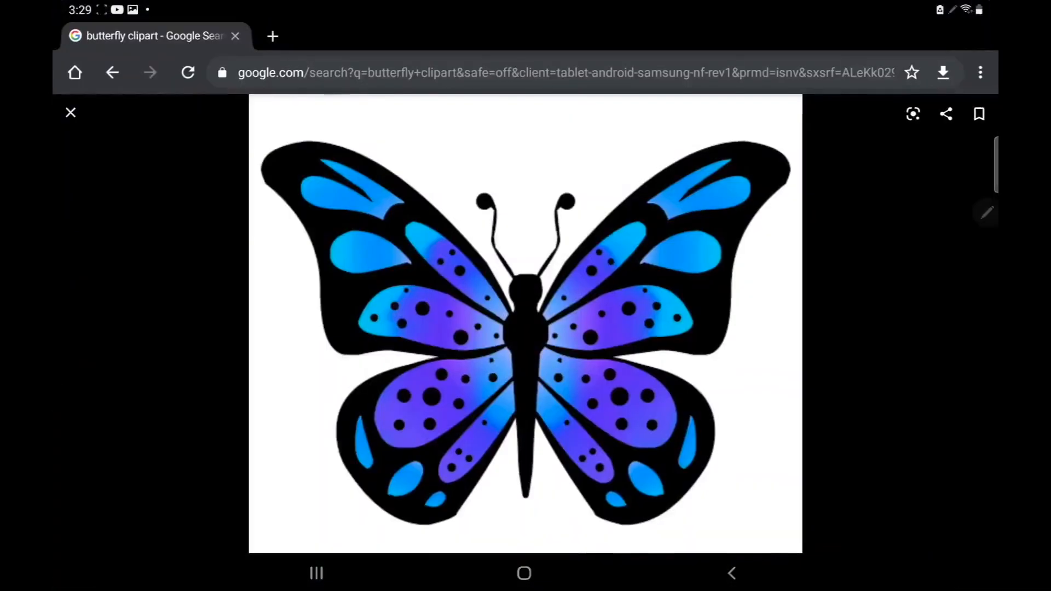
pyautogui.click(71, 113)
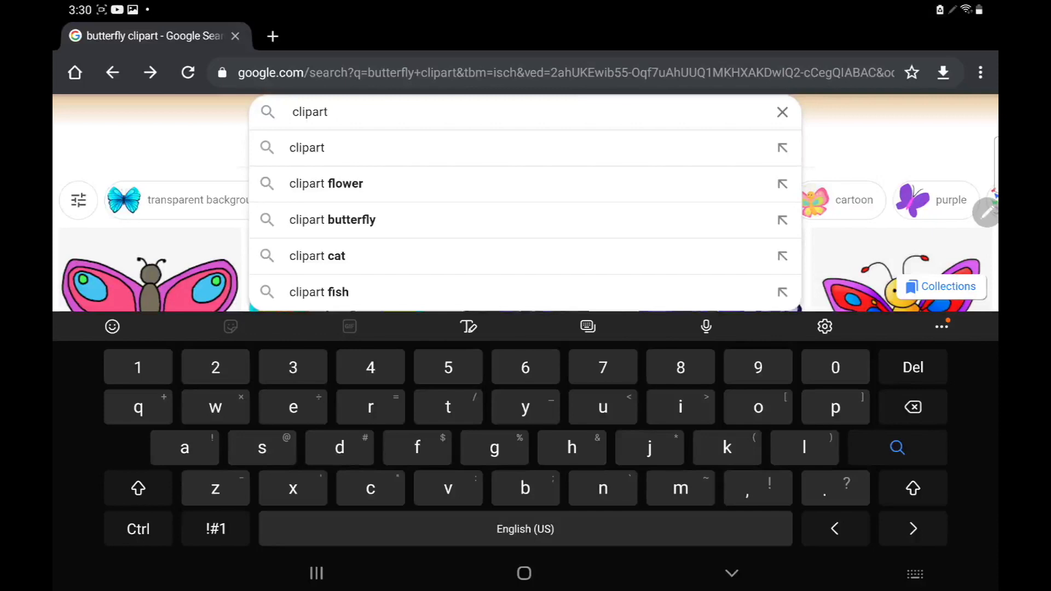
# Step: Search Google Images for 'bluey clipart' and download the large dancing Bluey image
pyautogui.write('bluey')
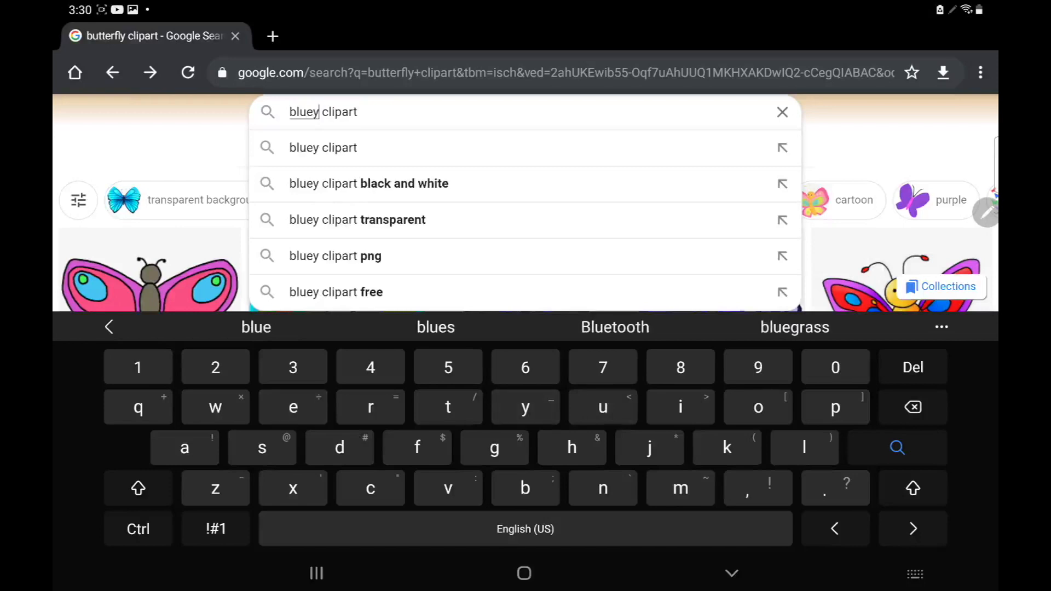
pyautogui.click(323, 148)
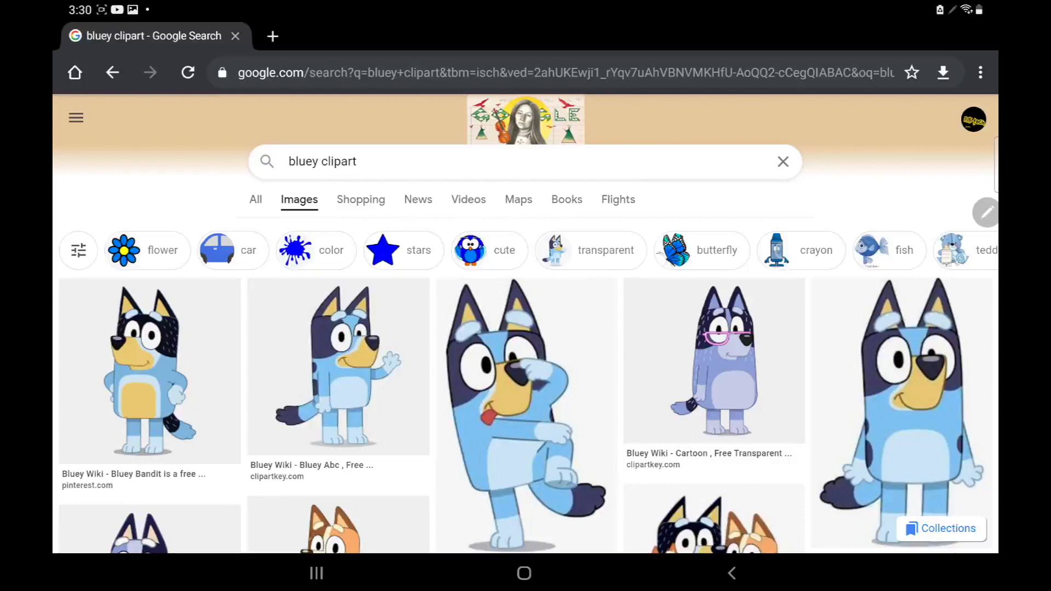
pyautogui.click(527, 402)
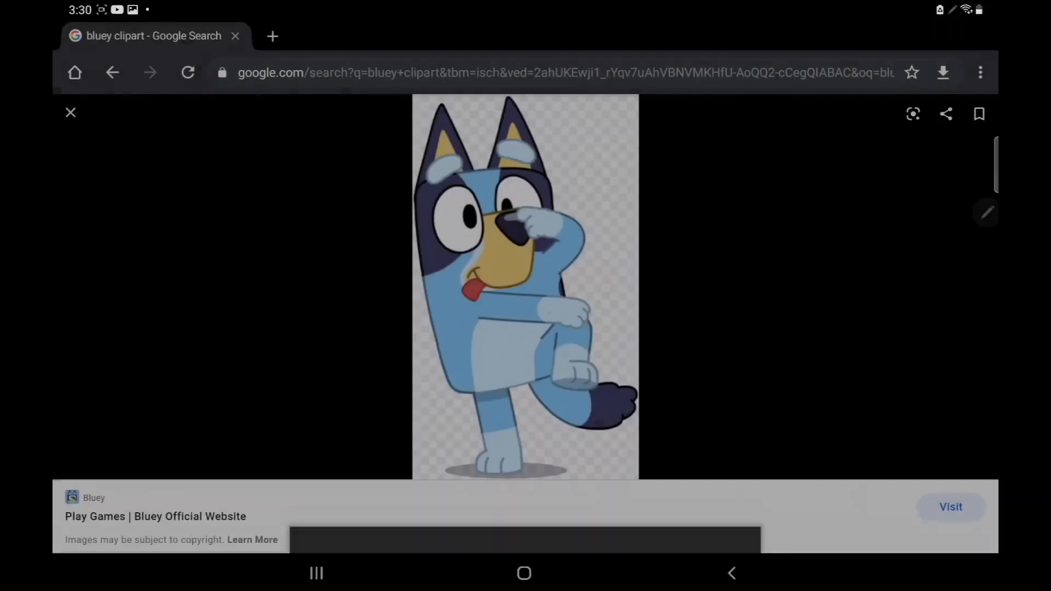
pyautogui.click(942, 72)
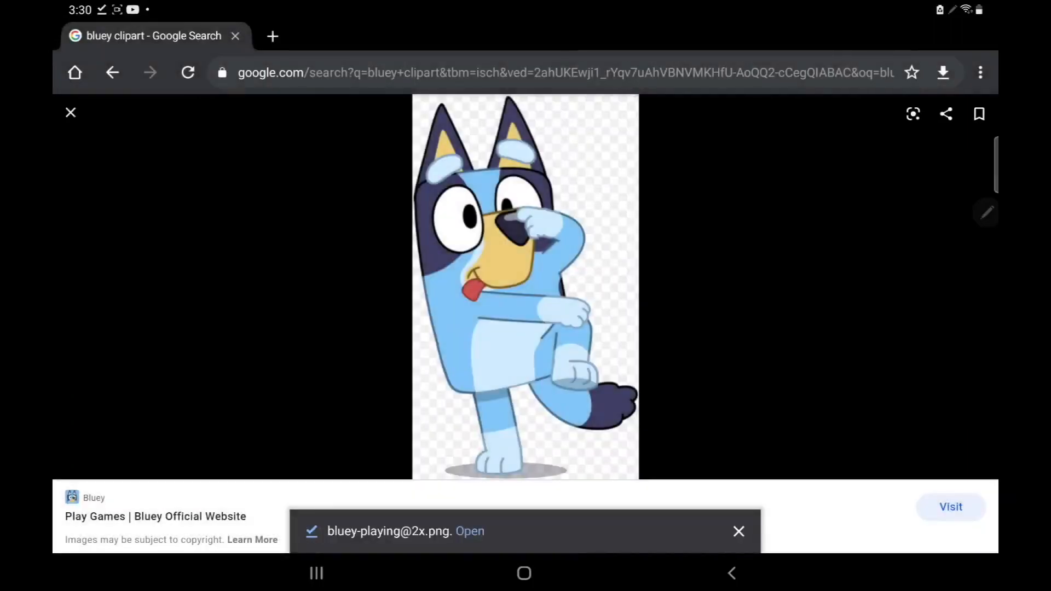
# Step: View the downloaded Bluey picture and bring up the Open with app choices
pyautogui.click(469, 531)
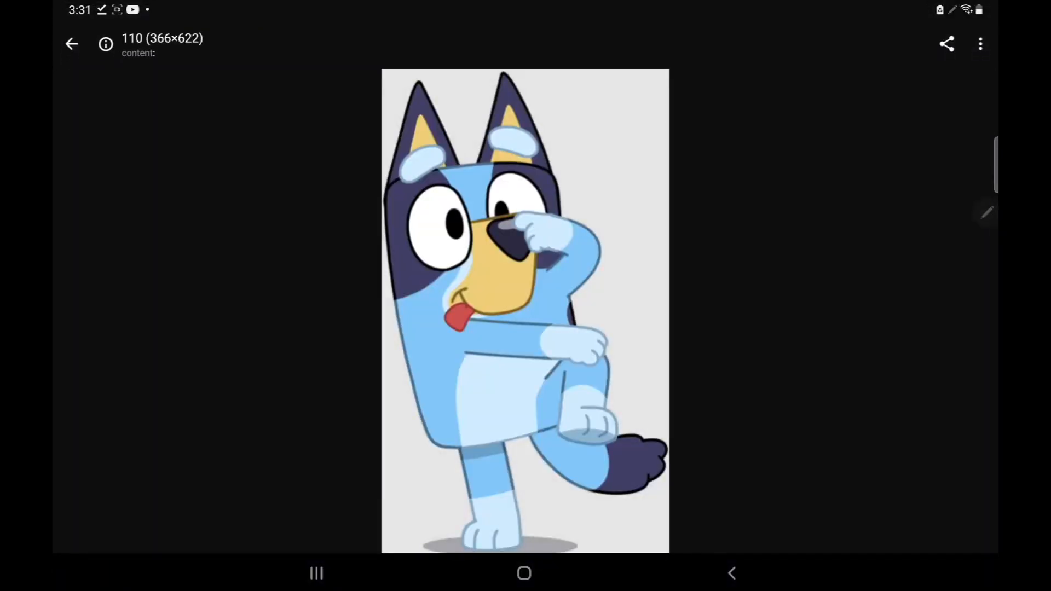
pyautogui.click(980, 44)
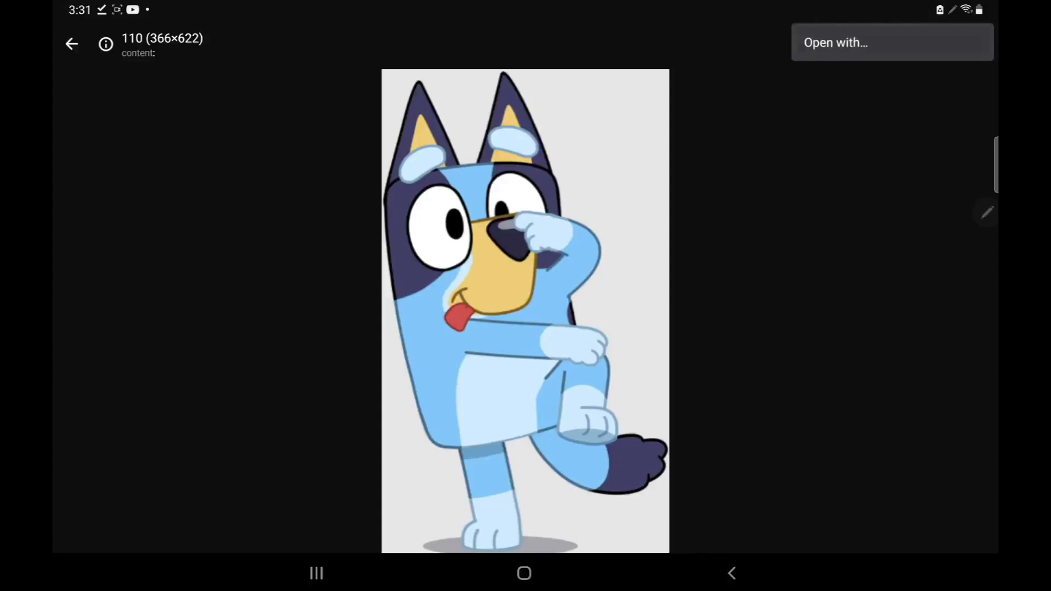
pyautogui.click(891, 43)
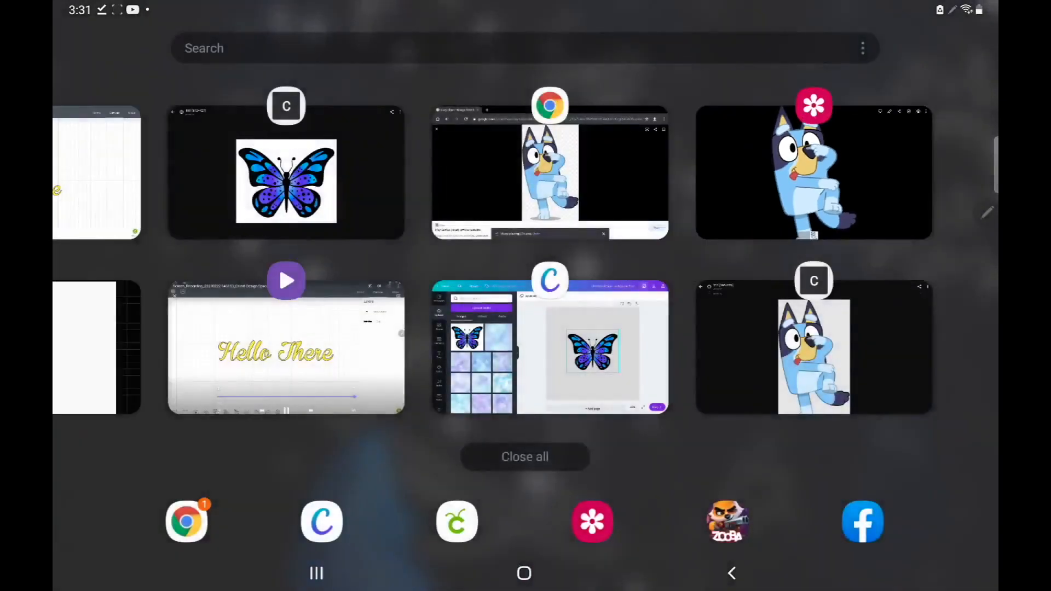
# Step: Return to the Bluey search, scroll to the Chili picture and download it
pyautogui.click(549, 170)
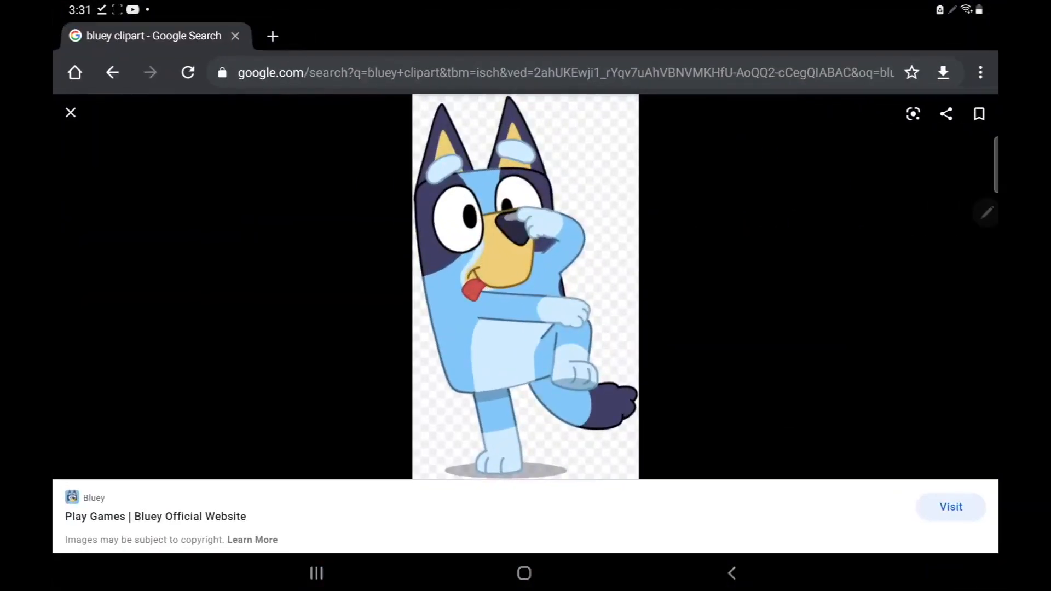
pyautogui.click(71, 113)
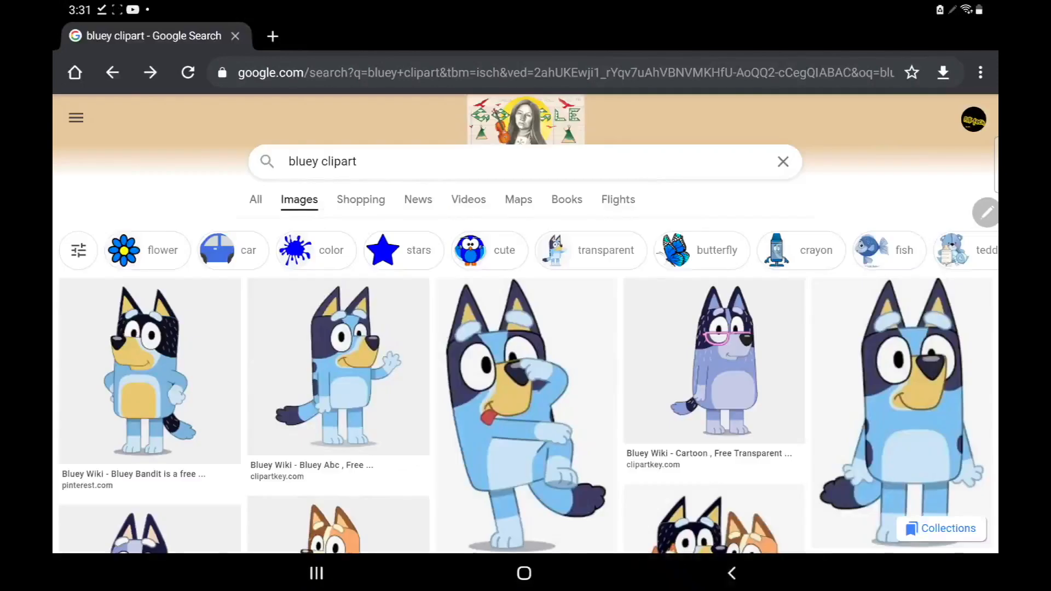
pyautogui.scroll(-3)
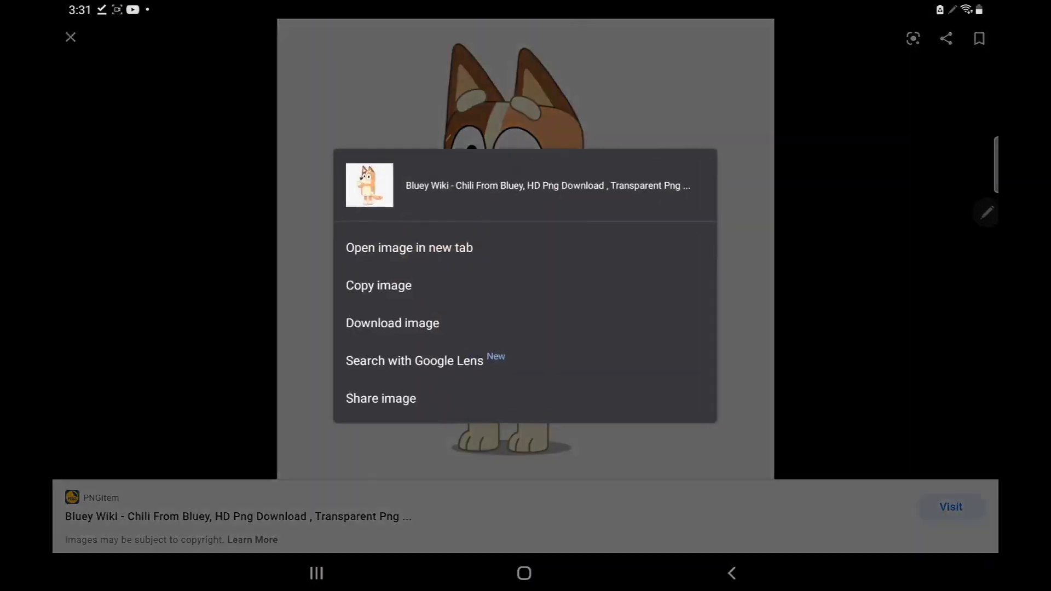
pyautogui.click(392, 322)
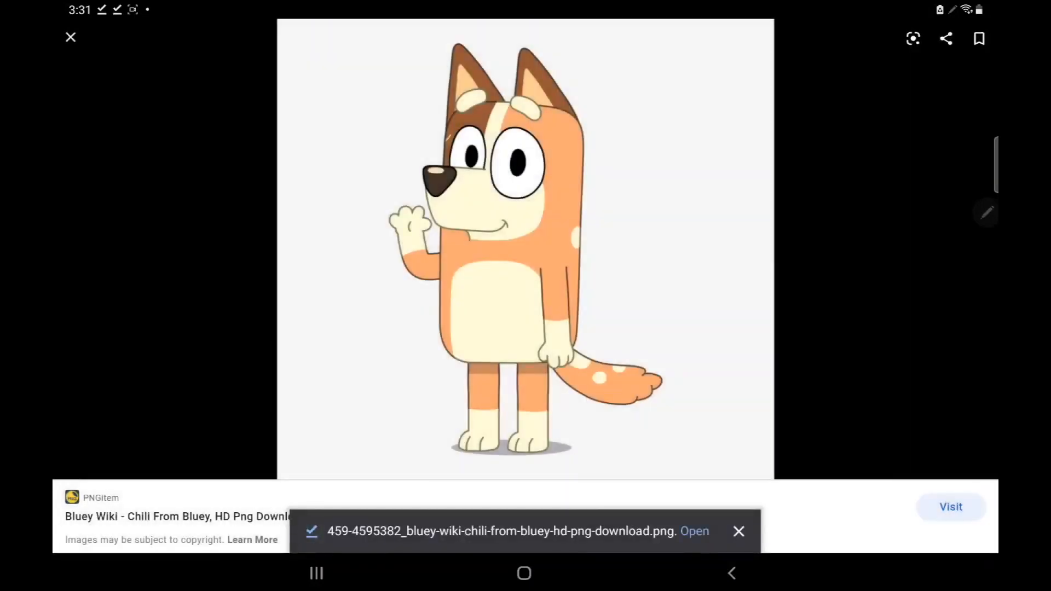
# Step: View the downloaded Chili picture and bring up its extra options
pyautogui.click(694, 532)
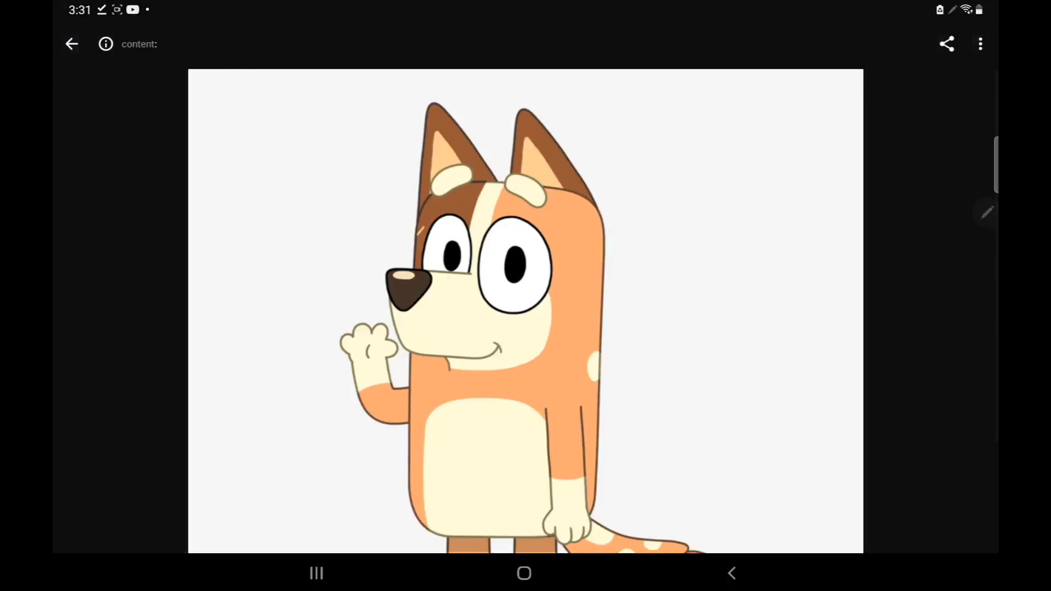
pyautogui.click(980, 44)
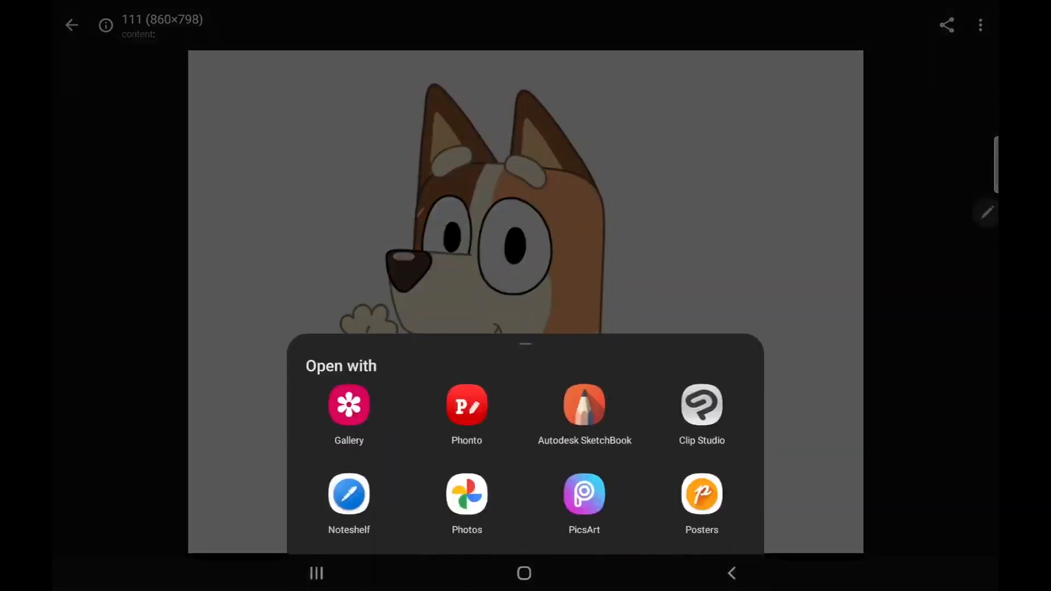
# Step: Send the Chili picture to Phonto, return to the viewer and show the open apps overview
pyautogui.click(466, 405)
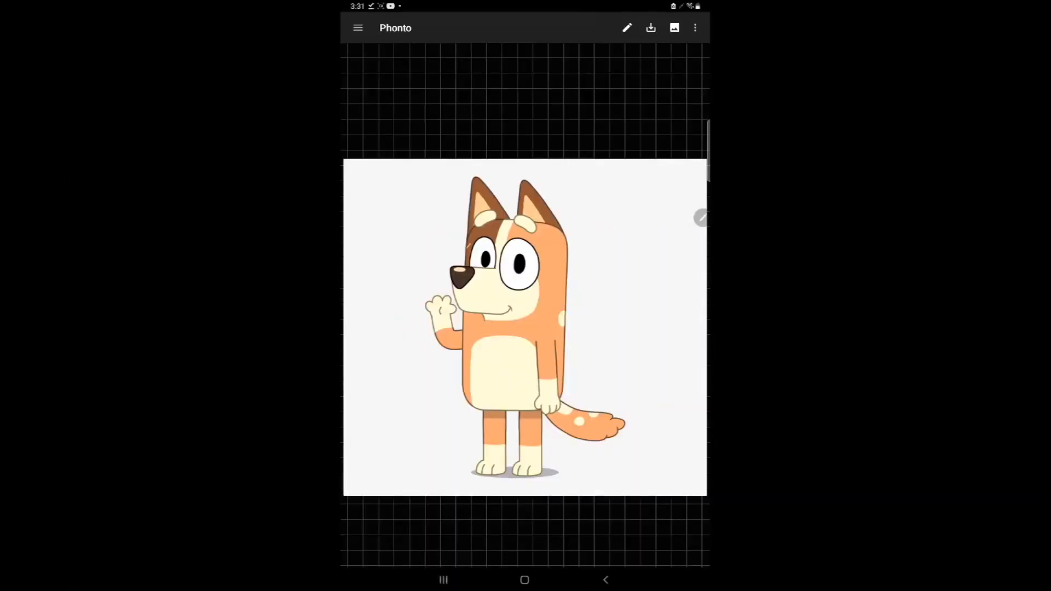
pyautogui.click(357, 28)
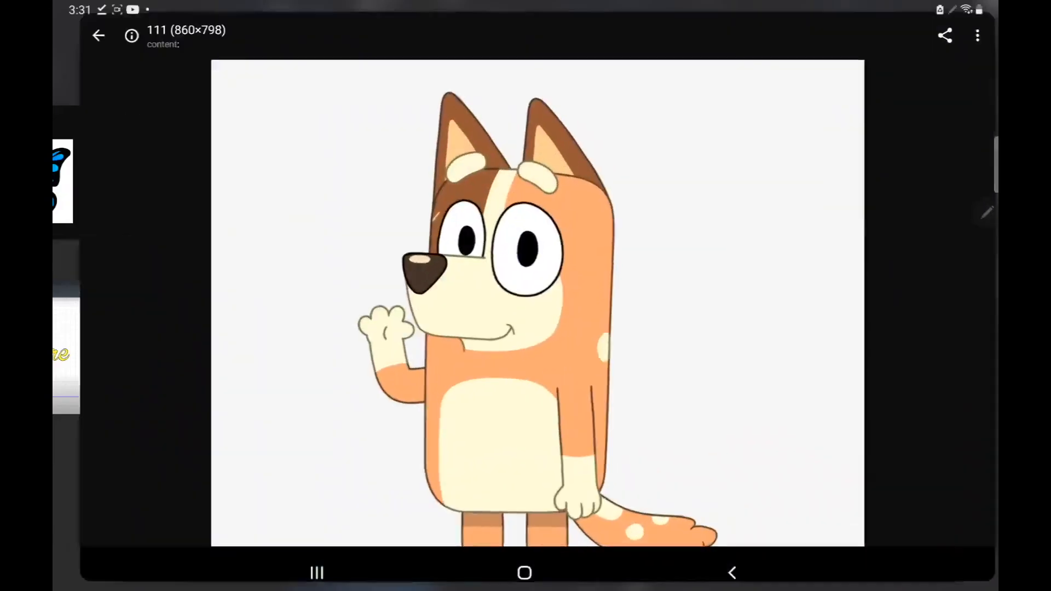
pyautogui.click(945, 35)
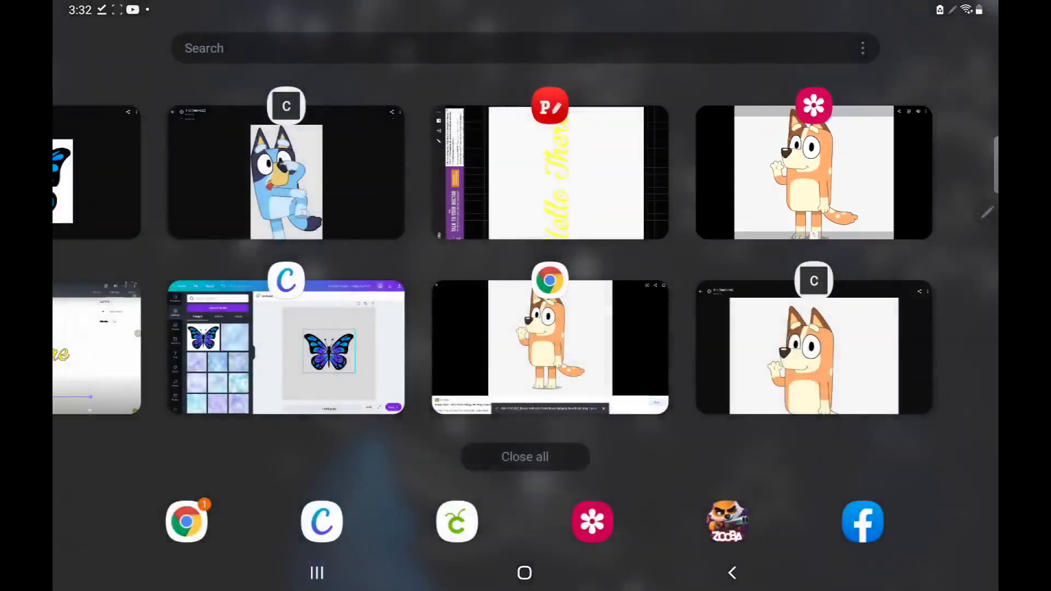
# Step: Return to Canva, move the butterfly to the bottom-left and upload the Chili picture onto the page
pyautogui.click(285, 347)
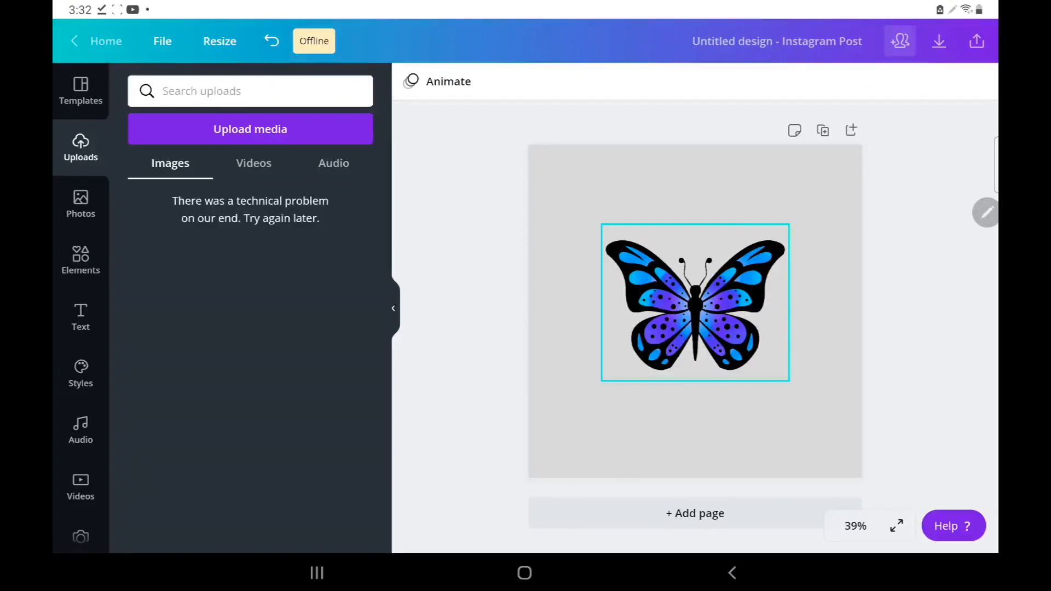
pyautogui.click(695, 302)
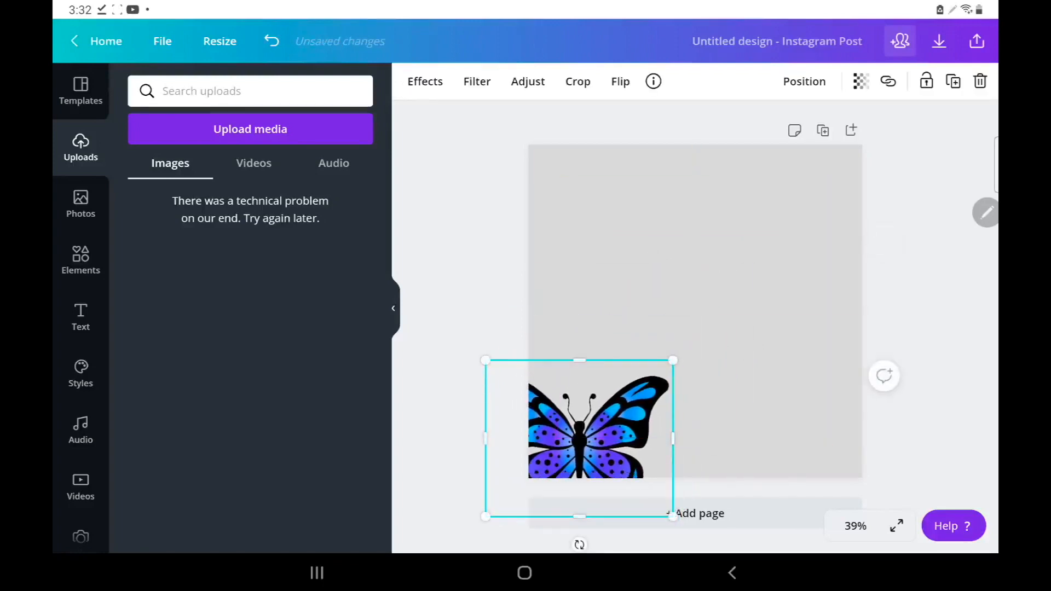
pyautogui.click(250, 129)
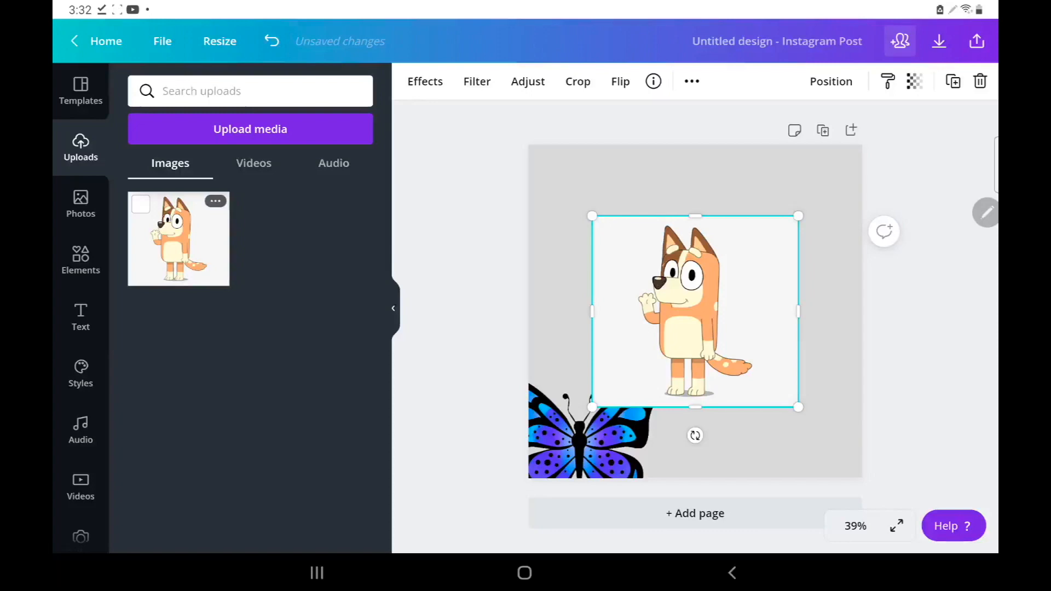
pyautogui.click(425, 81)
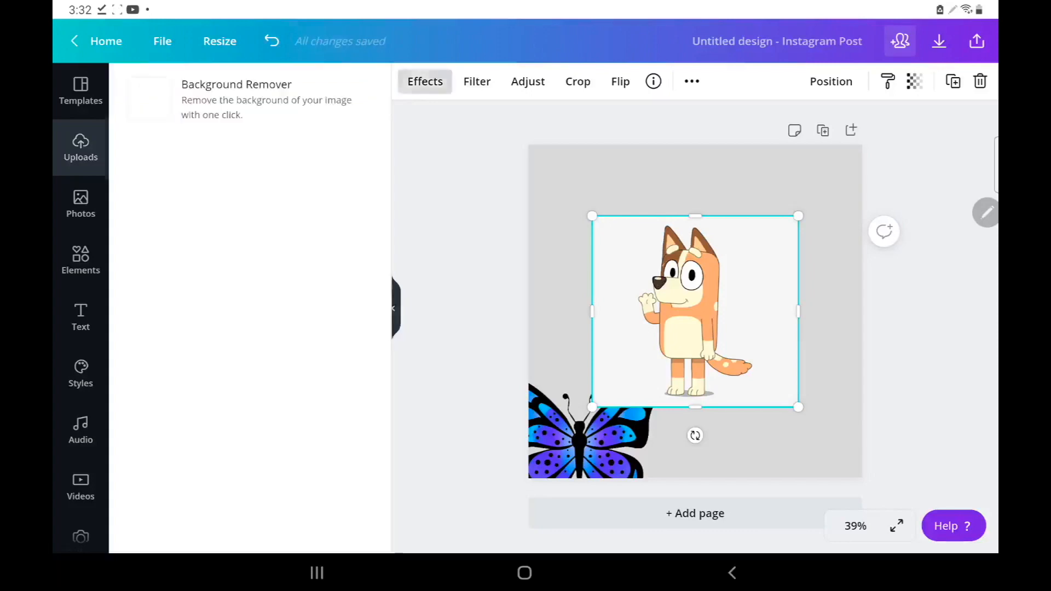
# Step: Remove Chili's white background so the character stands on the grey page
pyautogui.click(236, 99)
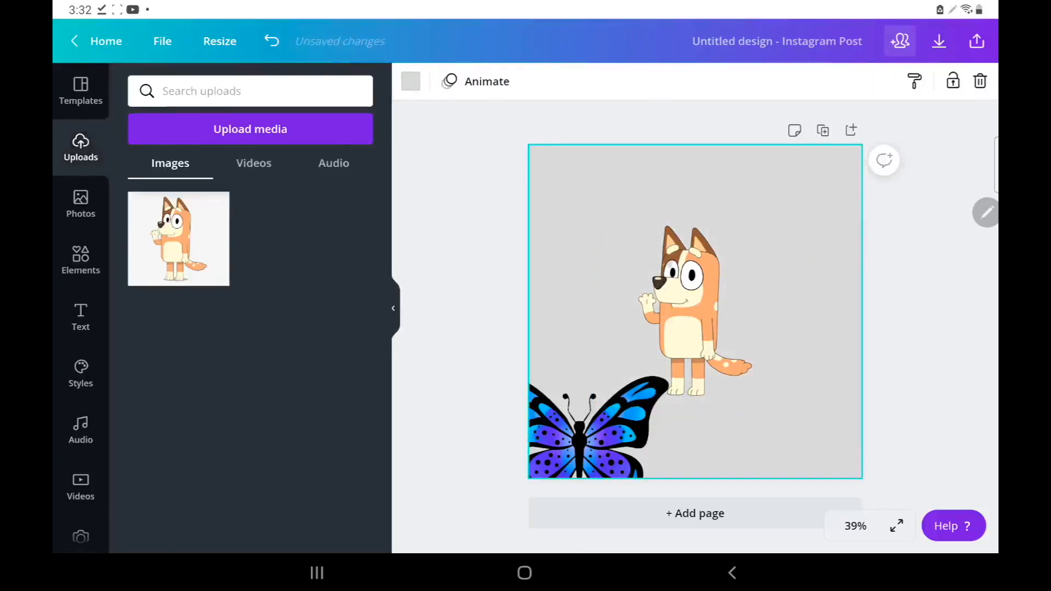
pyautogui.click(409, 81)
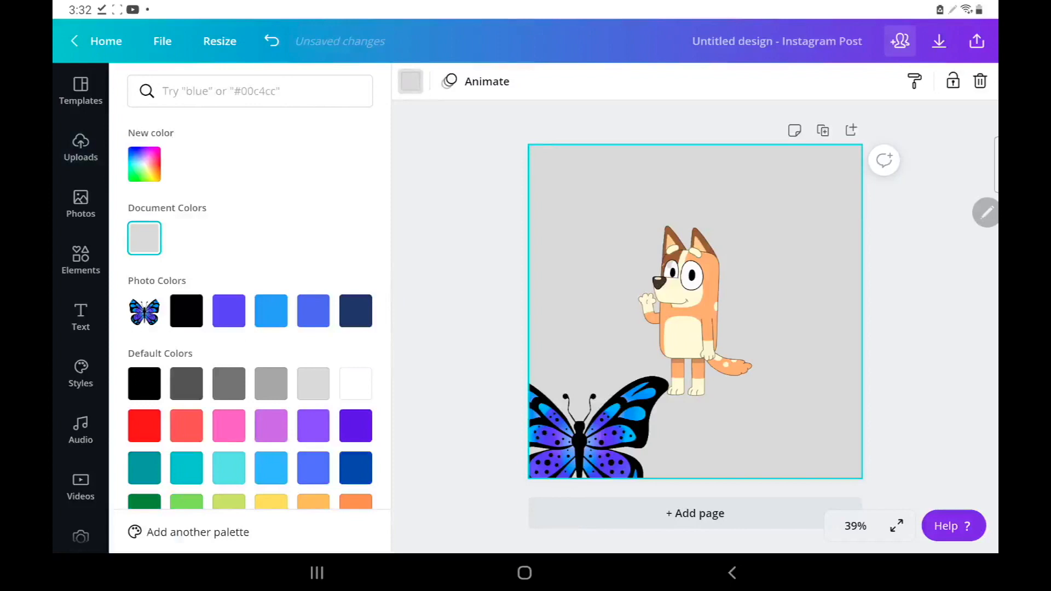
# Step: Make the page background pink and rearrange the butterfly on the left beside a larger Chili
pyautogui.scroll(3)
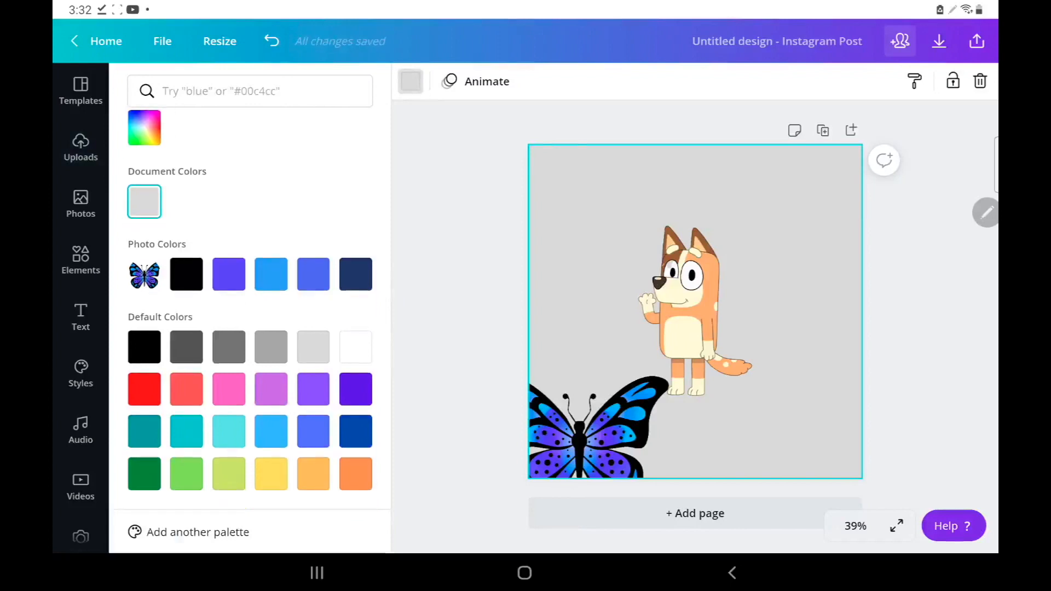
pyautogui.click(228, 388)
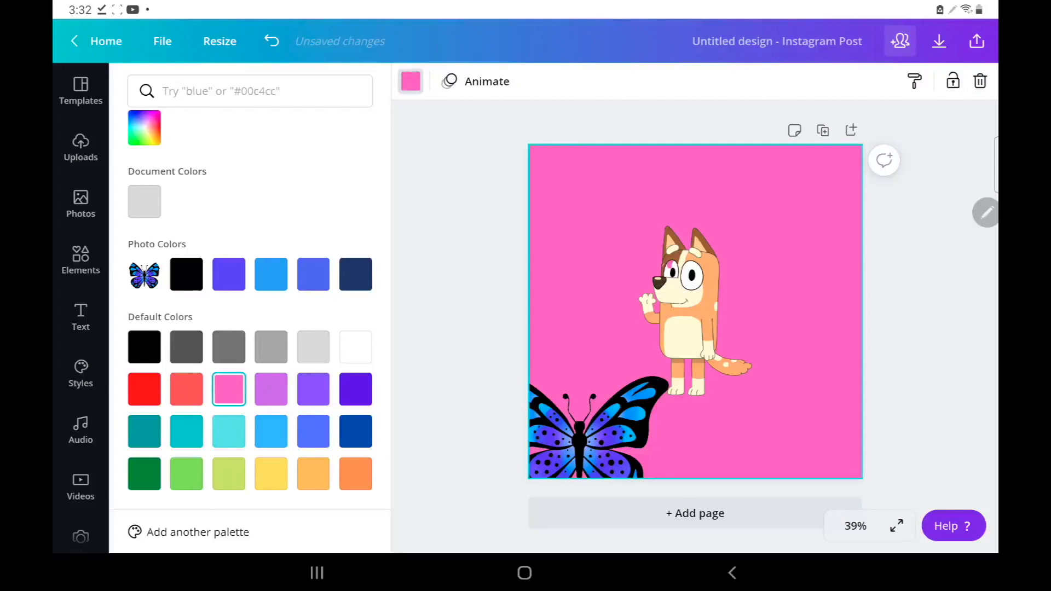
pyautogui.click(80, 145)
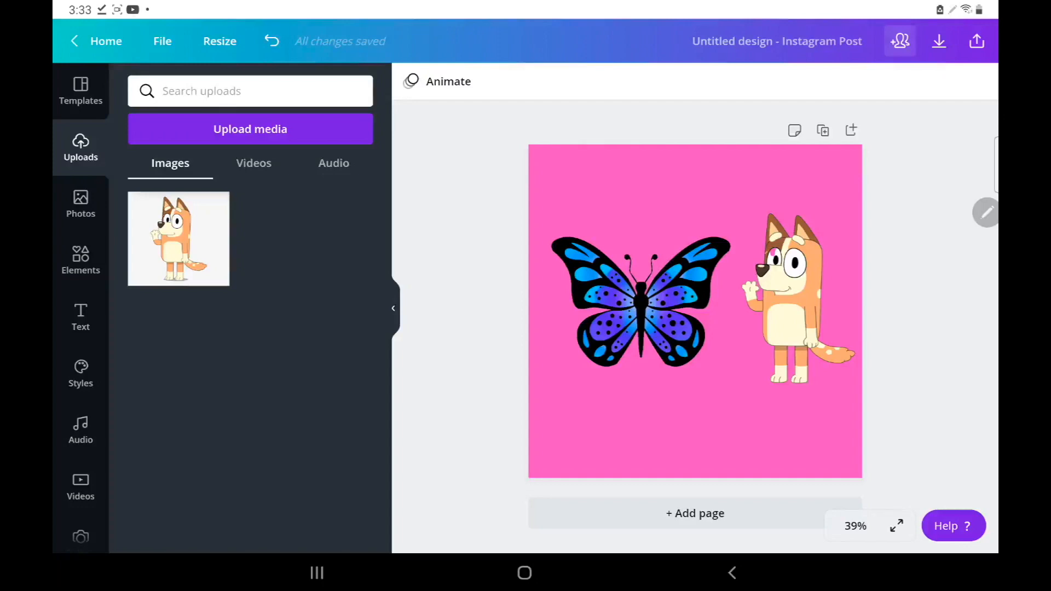
pyautogui.click(250, 129)
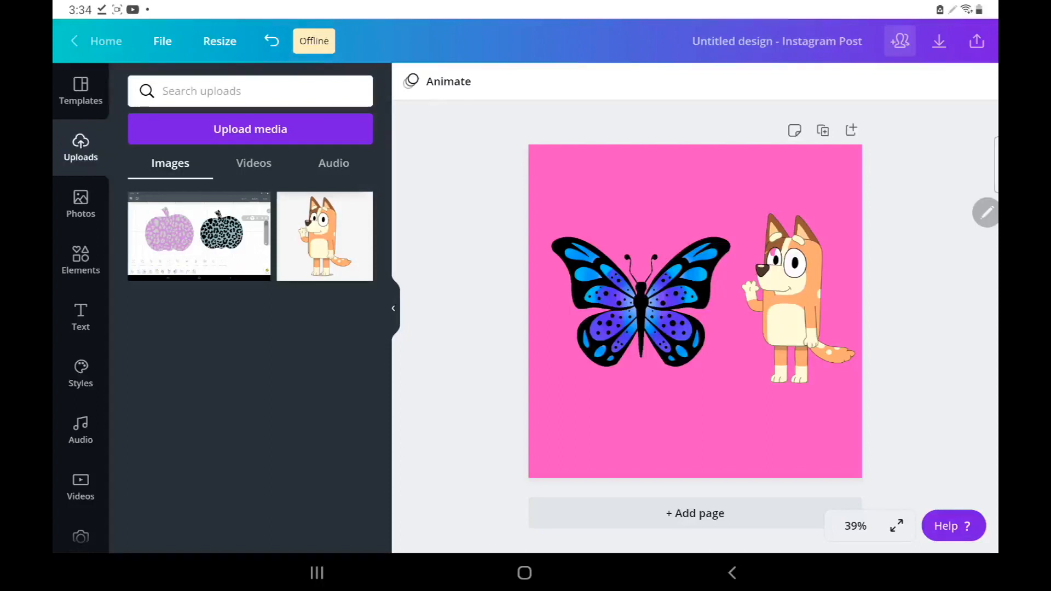
# Step: Place the uploaded leopard pumpkins screenshot over the middle of the pink design
pyautogui.click(198, 237)
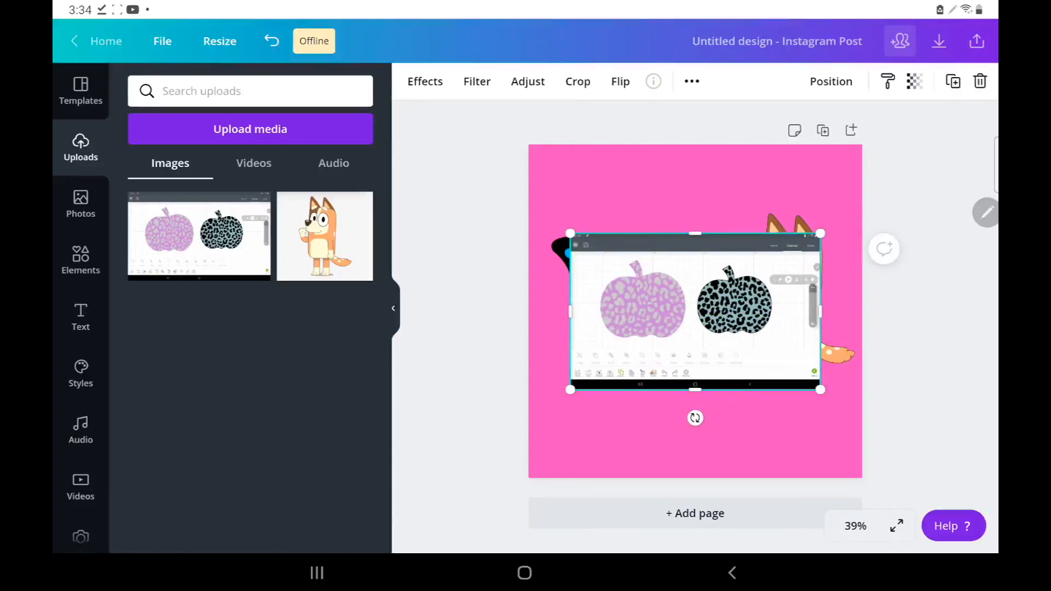
pyautogui.click(425, 81)
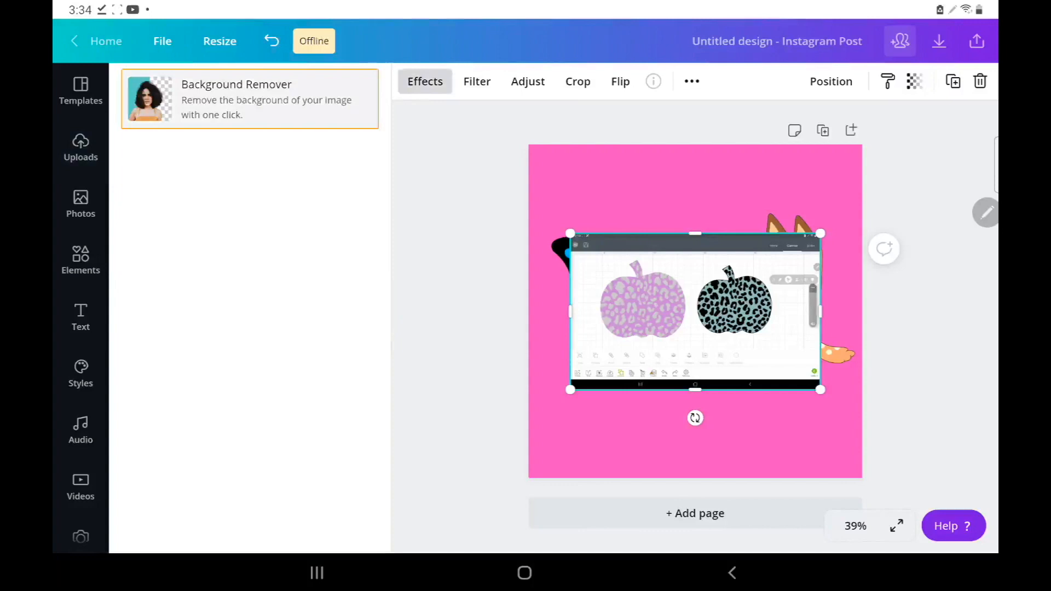
# Step: Remove the pumpkins' screenshot background and leave them along the top above the butterfly and Chili
pyautogui.click(249, 99)
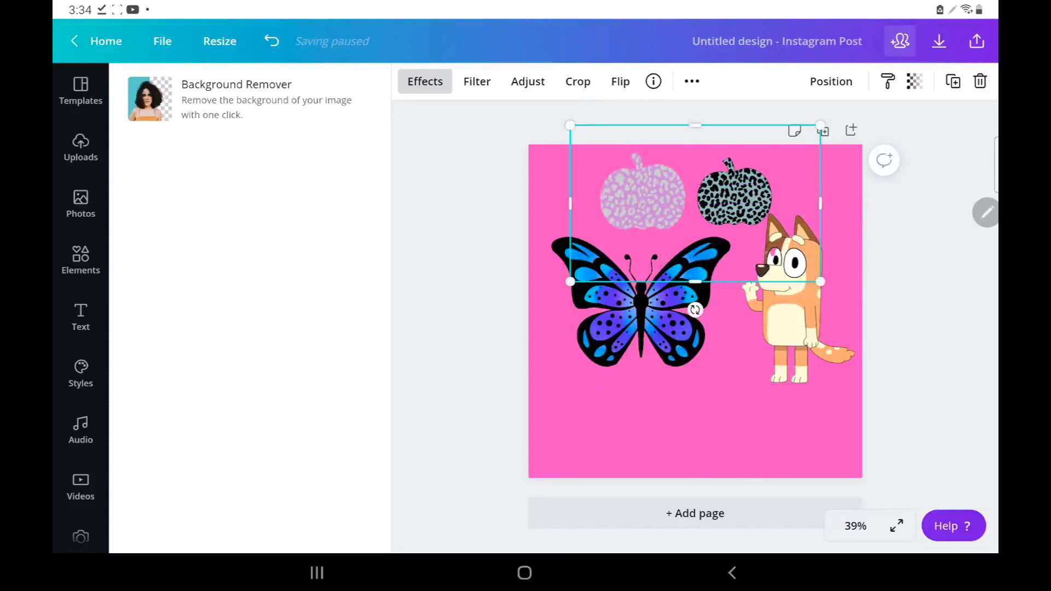
pyautogui.click(79, 145)
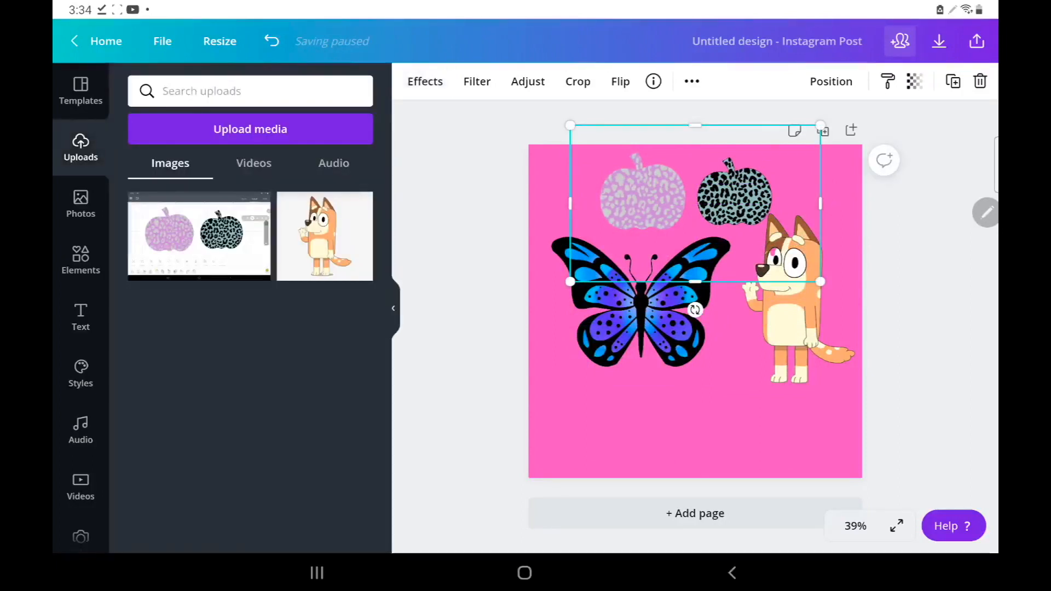
pyautogui.click(696, 416)
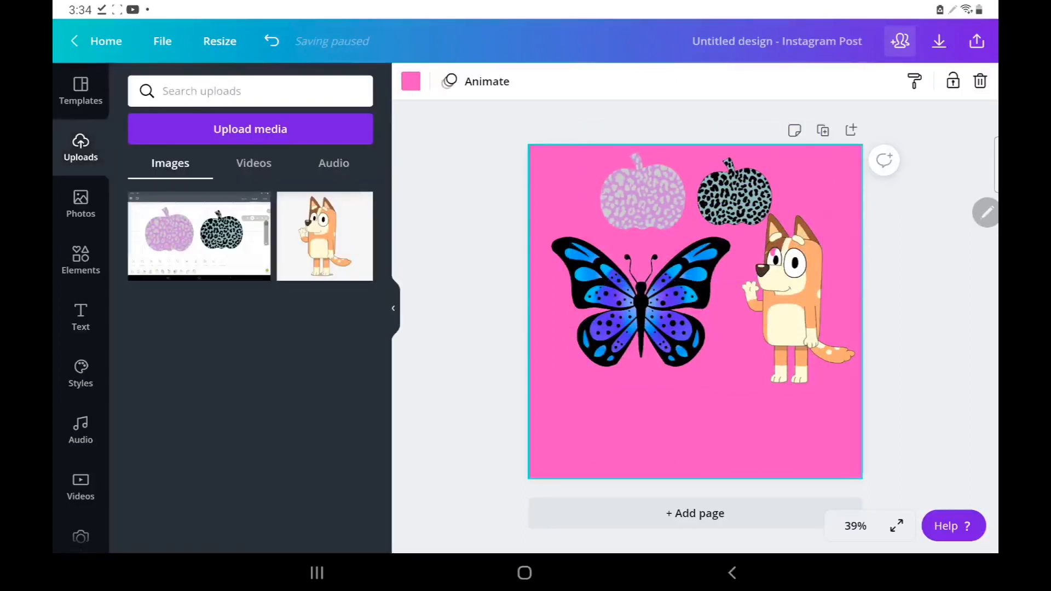